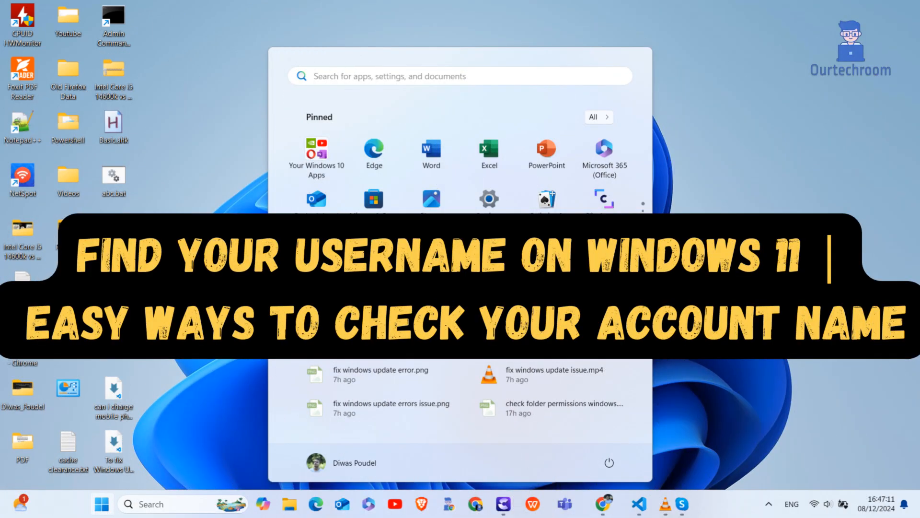
# Bring up the Run dialog with Win+R, ready to launch cmd
pyautogui.press('Win+r')
pyautogui.write('cmd')
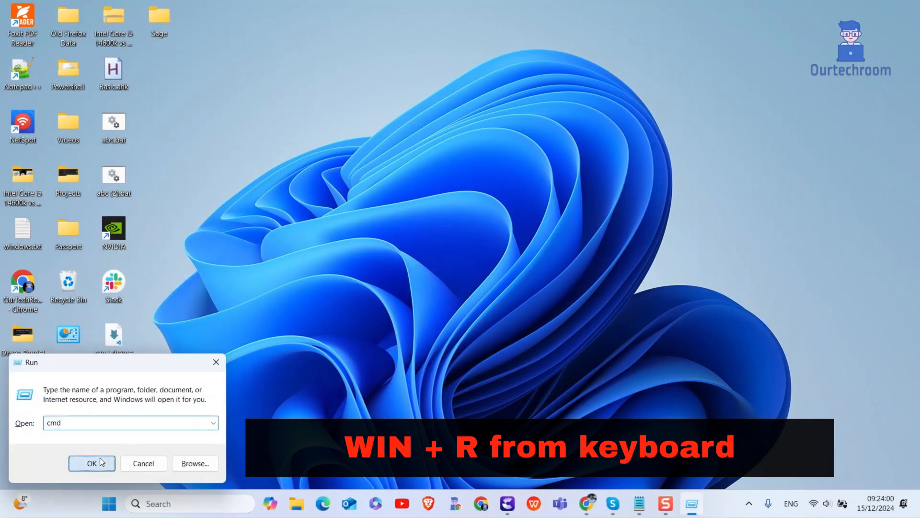
# Run echo %username%, whoami and net user to show the username and all local accounts
pyautogui.click(92, 463)
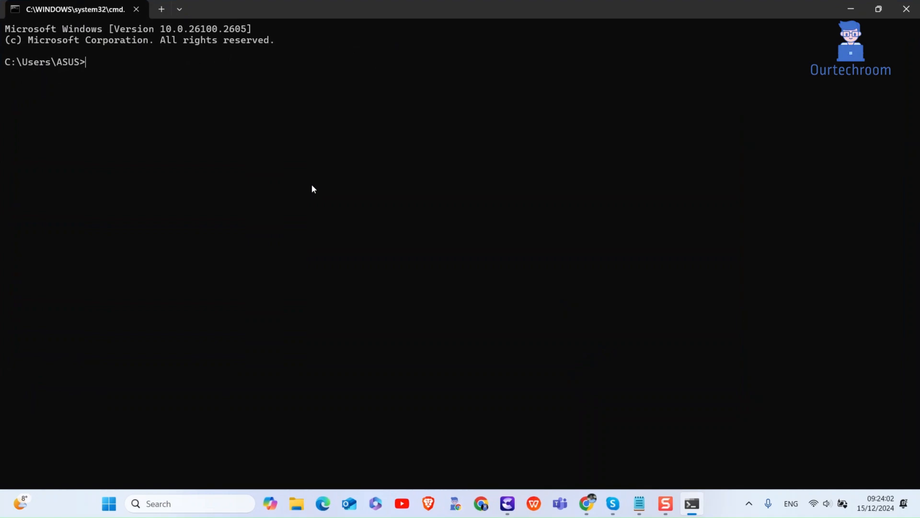
pyautogui.write('echo %username%')
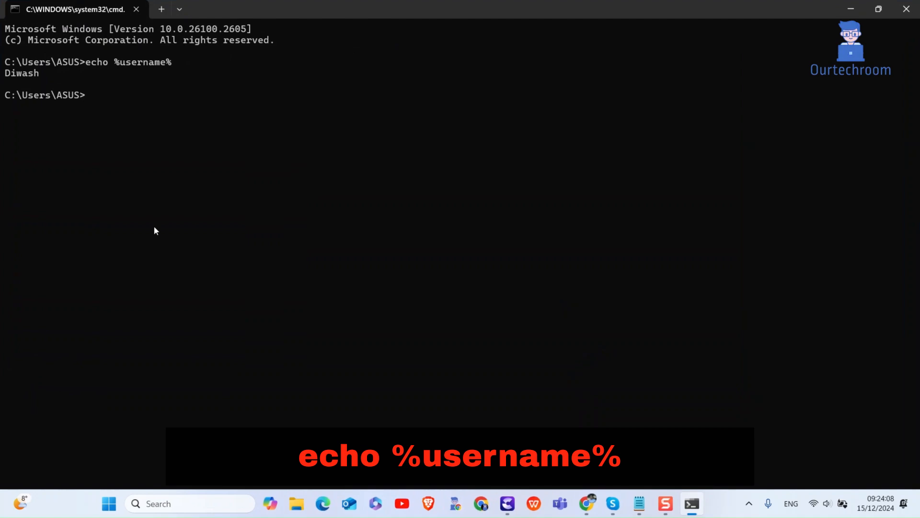
pyautogui.doubleClick(22, 73)
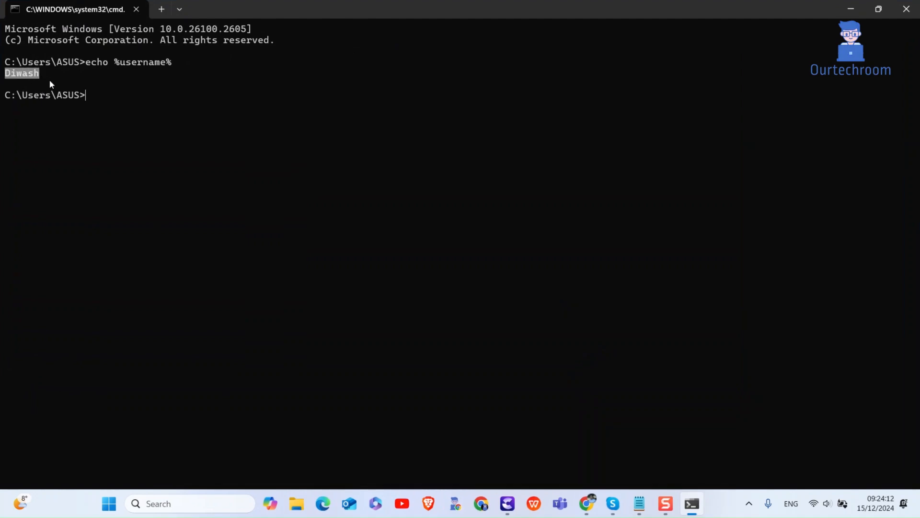
pyautogui.write('whoami')
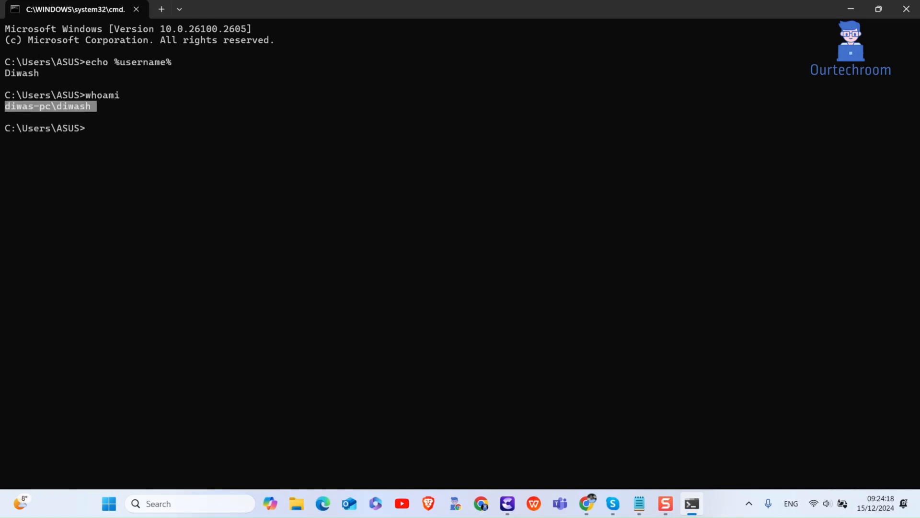
pyautogui.write('net user')
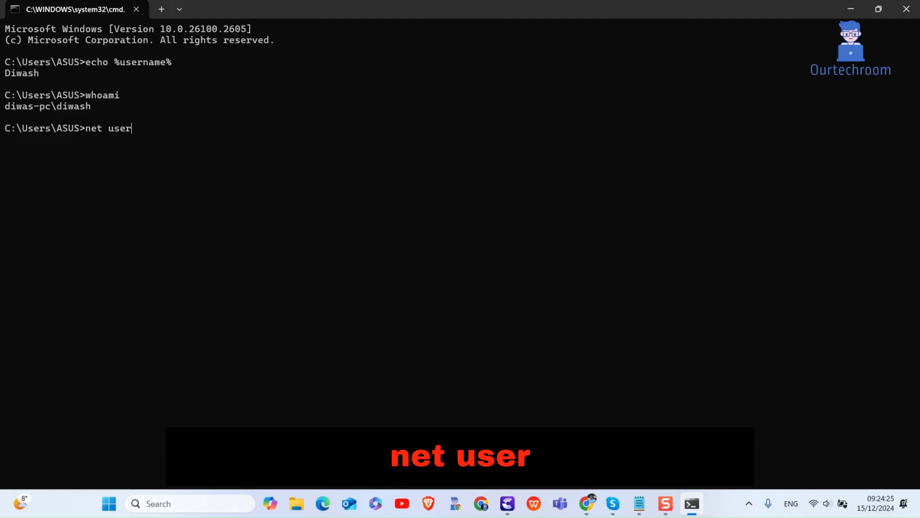
pyautogui.press('Enter')
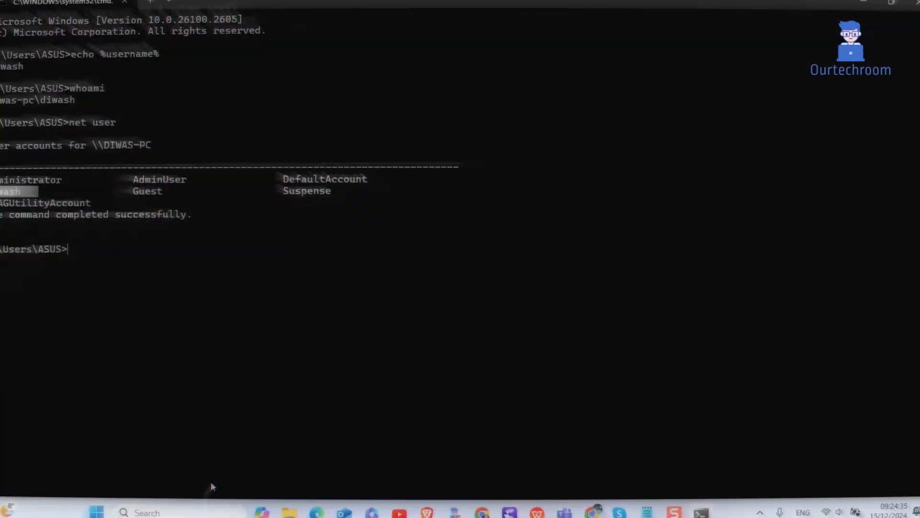
# Launch PowerShell from Run and print the username with $env:USERNAME and whoami
pyautogui.press('win+r')
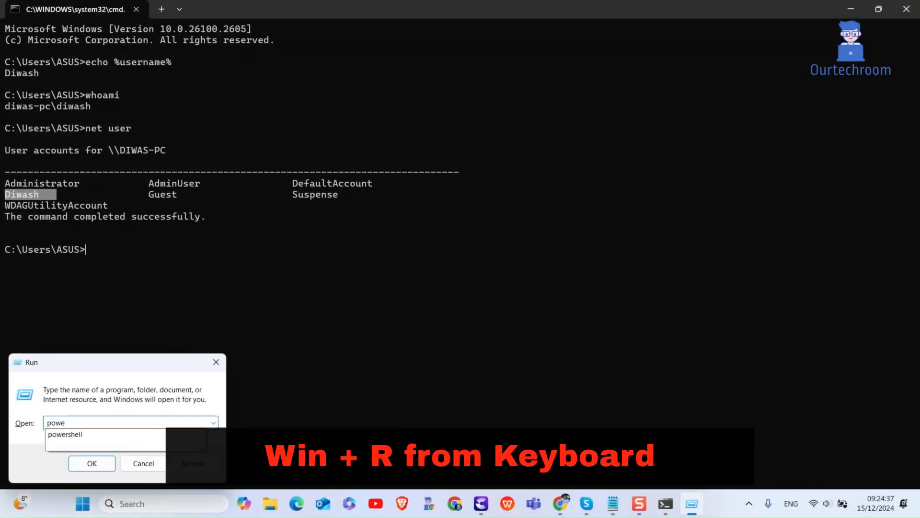
pyautogui.click(92, 463)
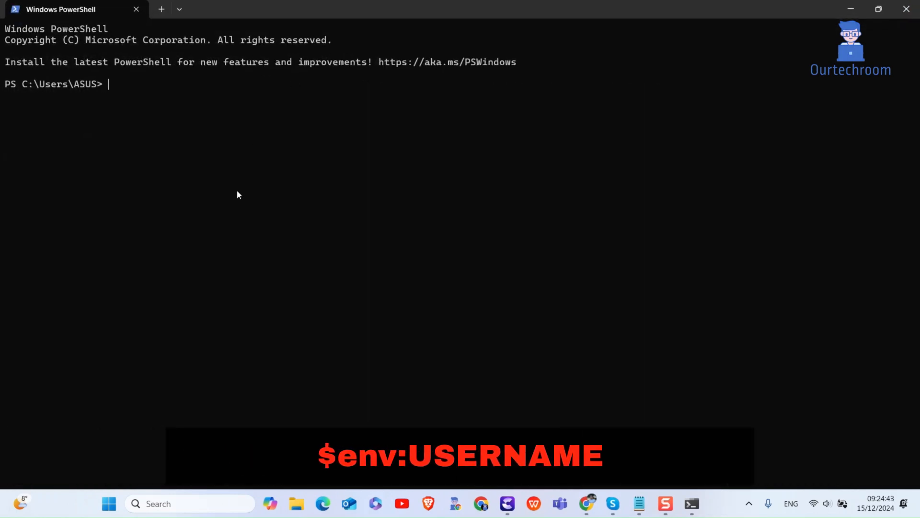
pyautogui.write('$env')
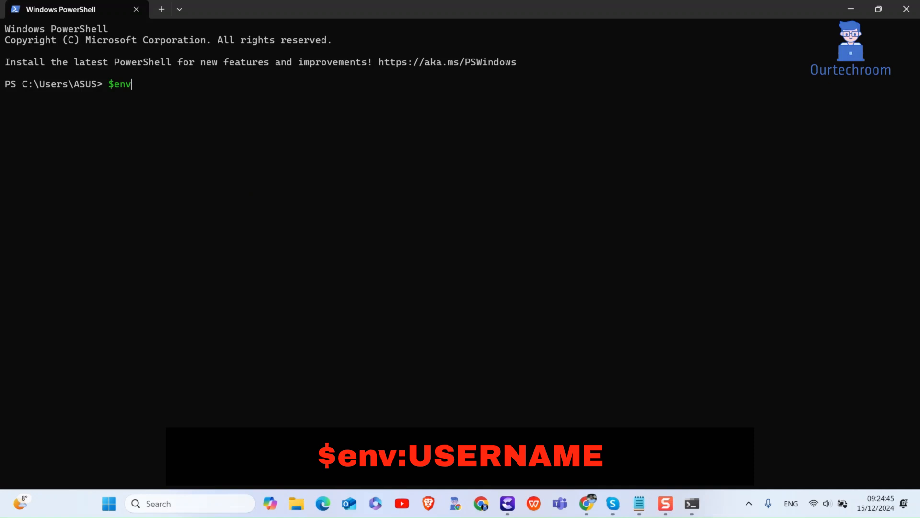
pyautogui.write(':USERNAME')
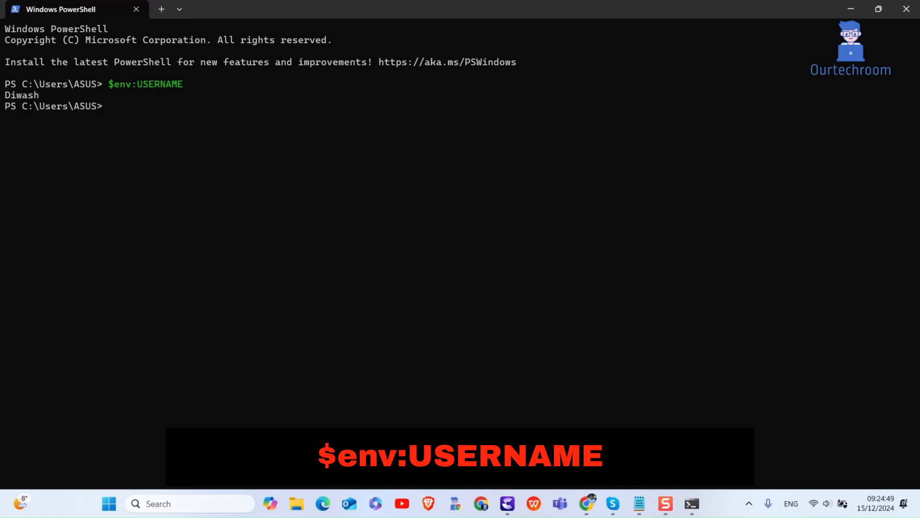
pyautogui.write('whoa')
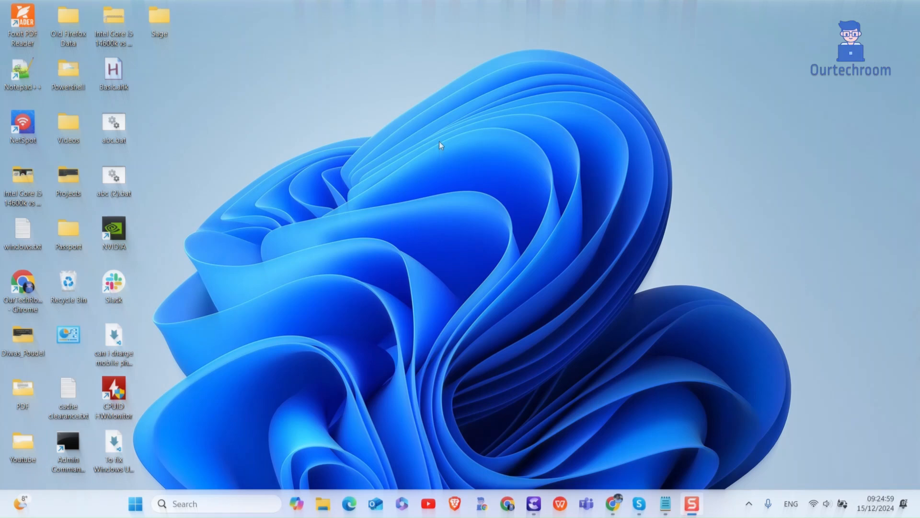
# Launch Task Manager from Start search and show the Users section with the signed-in account
pyautogui.write('task Manager')
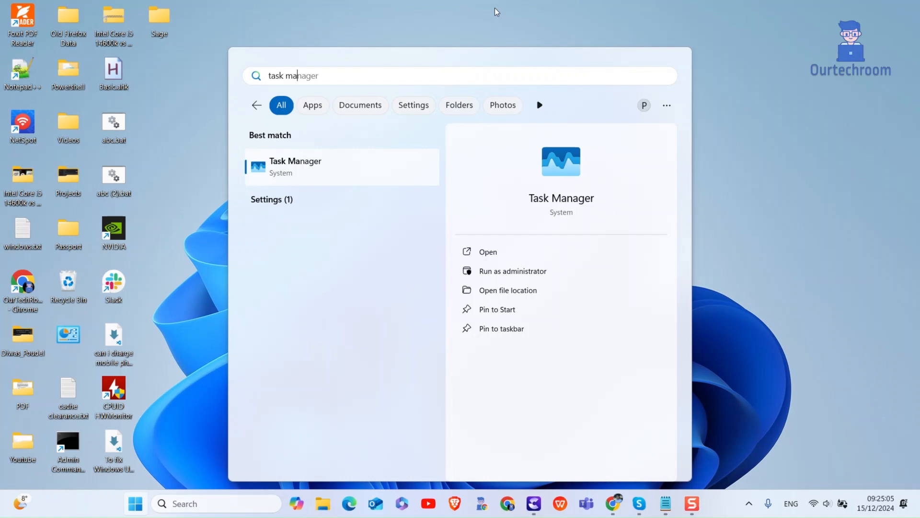
pyautogui.click(295, 166)
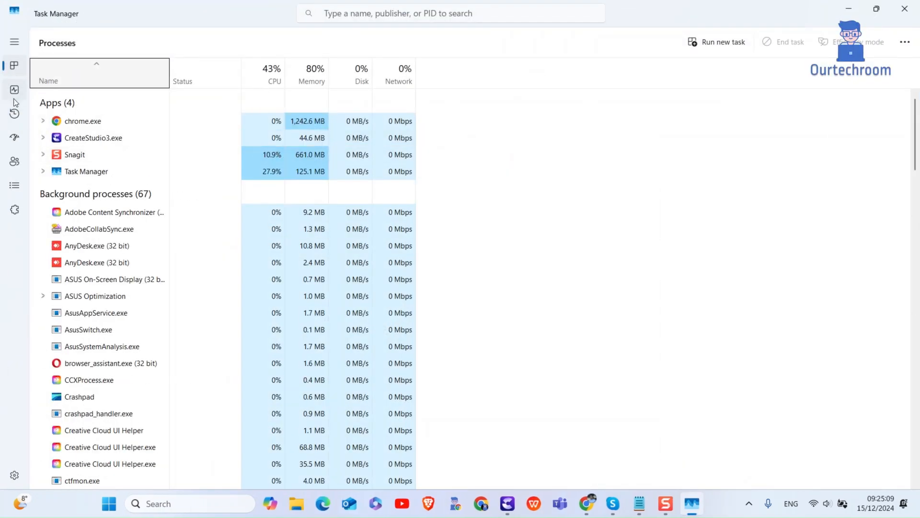
pyautogui.click(15, 42)
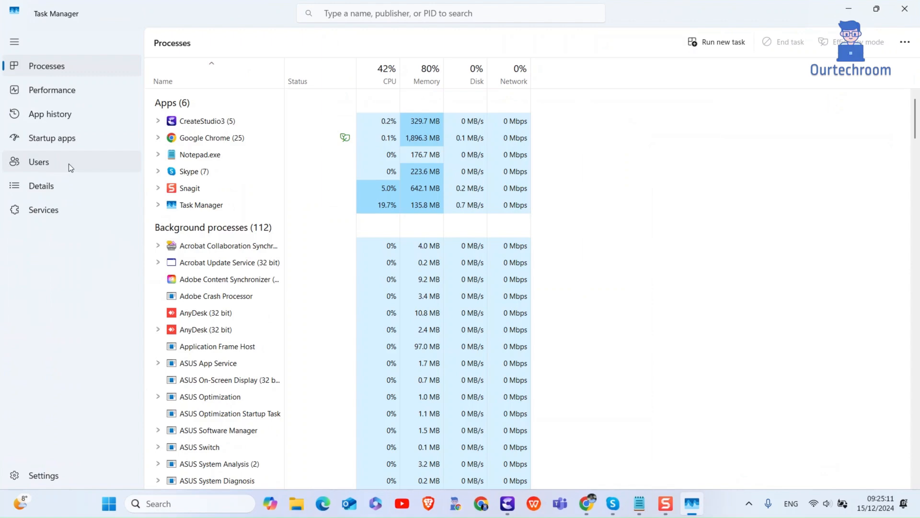
pyautogui.click(39, 162)
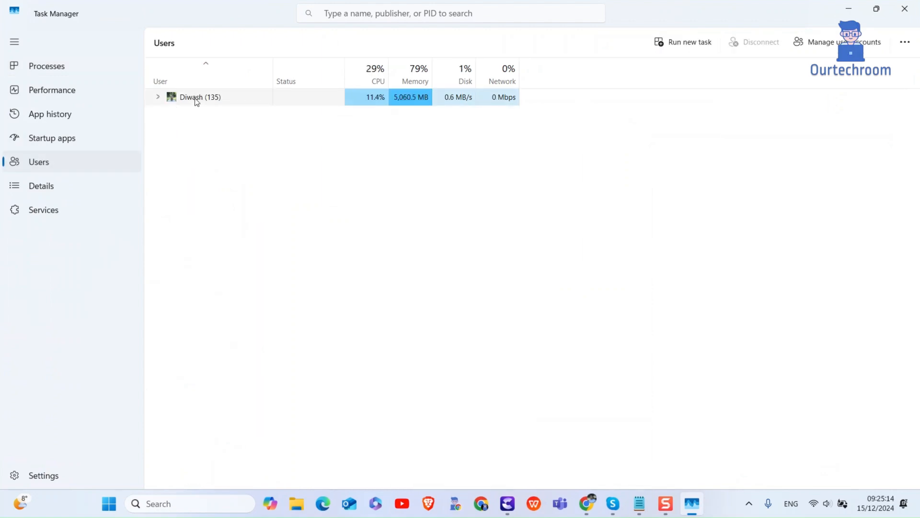